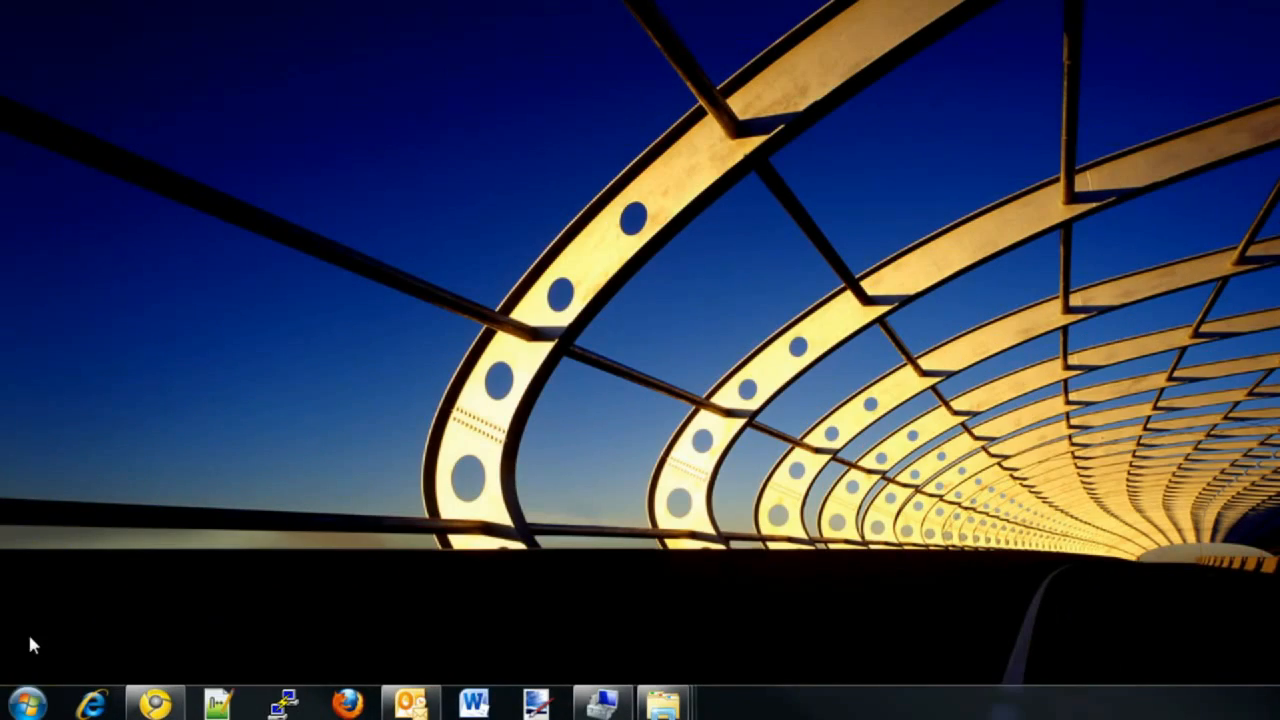
Open the Windows Start menu
{"action": "left_click", "coordinate": [25, 703]}
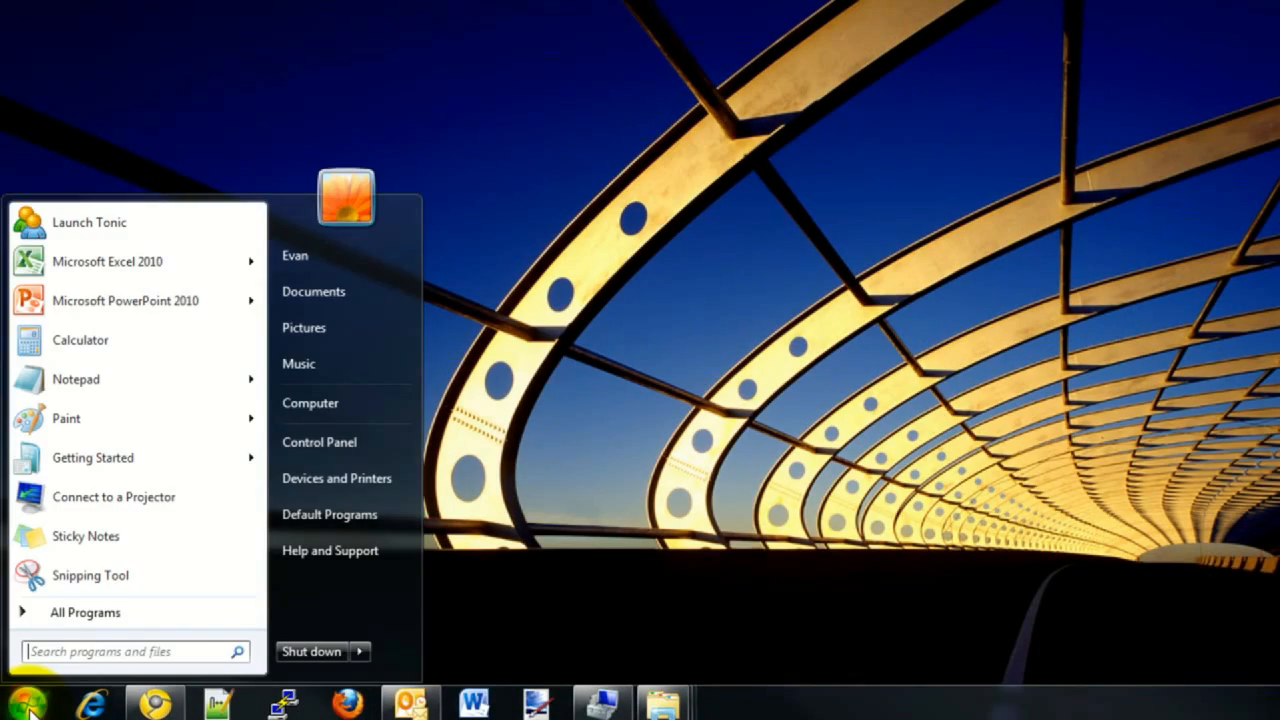
{"action": "mouse_move", "coordinate": [45, 705]}
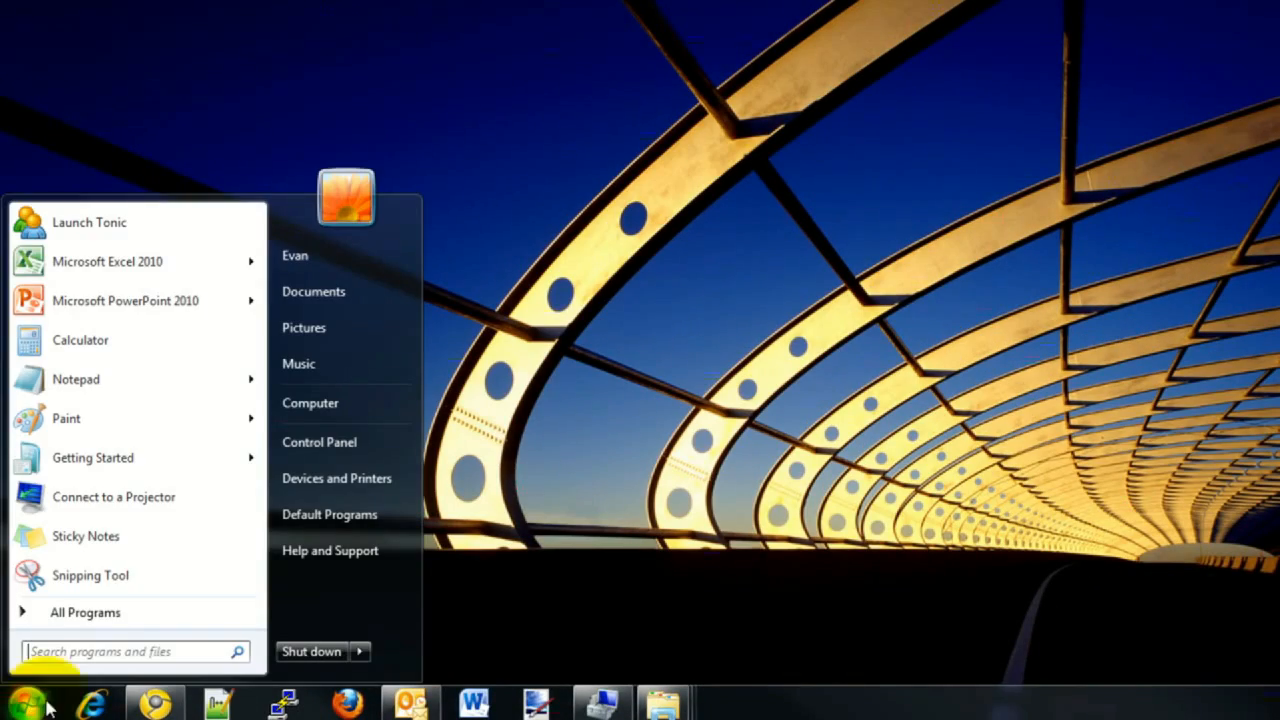
{"action": "mouse_move", "coordinate": [310, 402]}
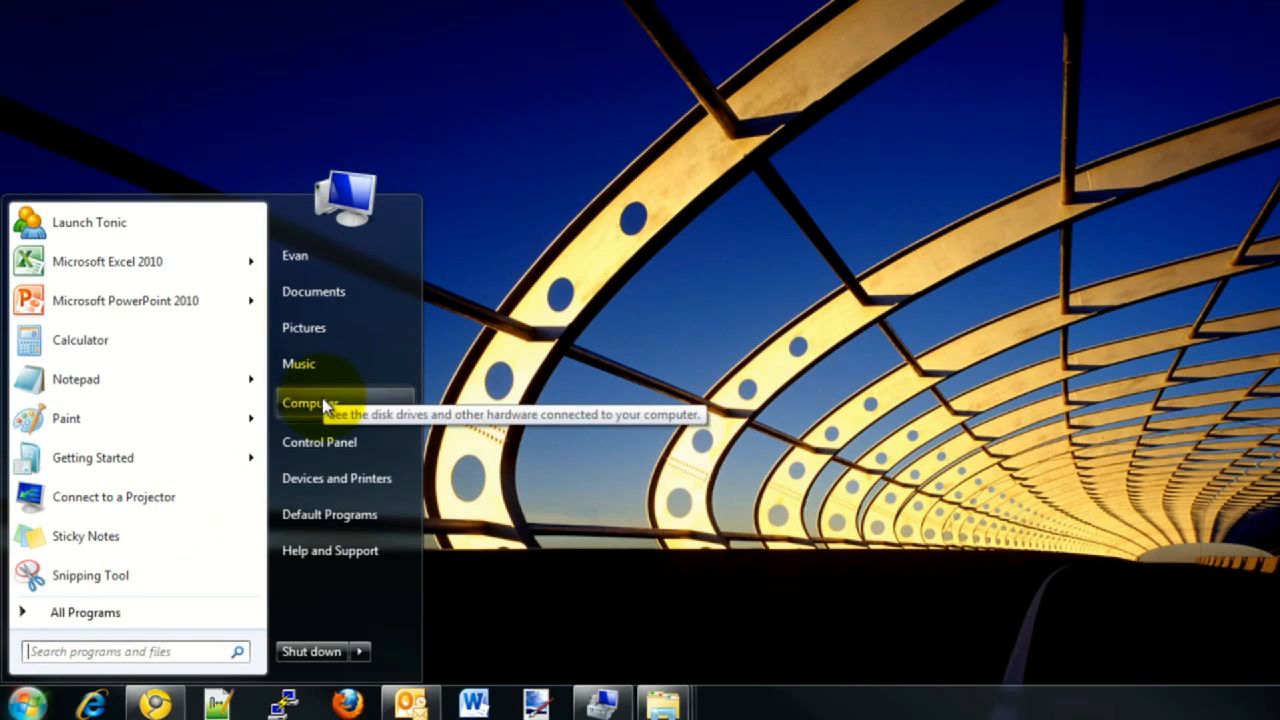
Open the Computer window from the Start menu
{"action": "left_click", "coordinate": [309, 402]}
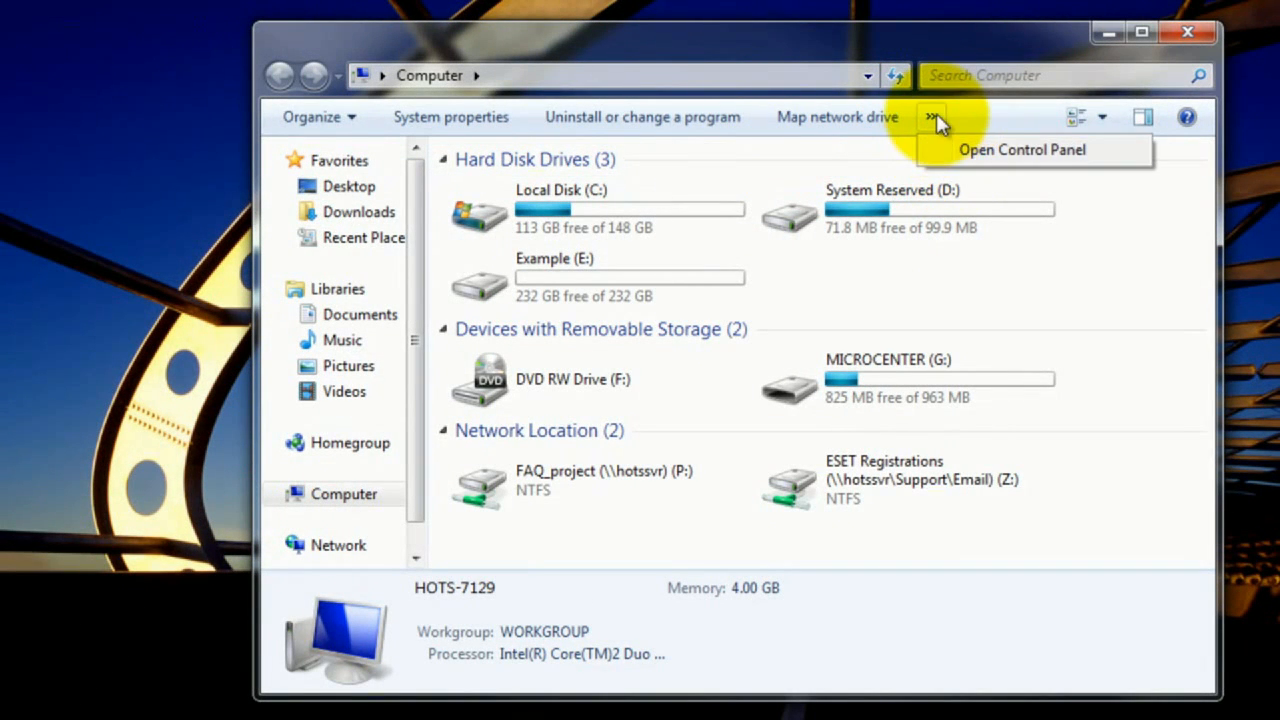
{"action": "mouse_move", "coordinate": [990, 125]}
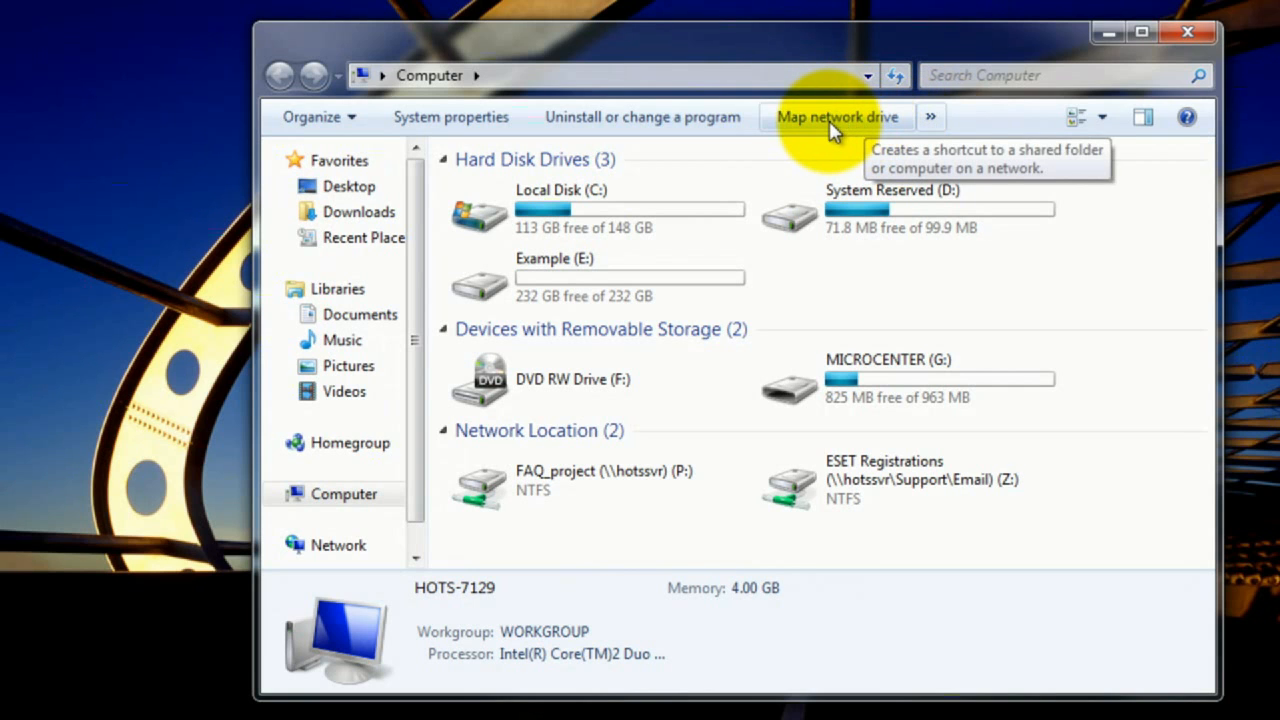
Launch Map Network Drive with drive Y: and focus the Folder box
{"action": "left_click", "coordinate": [837, 117]}
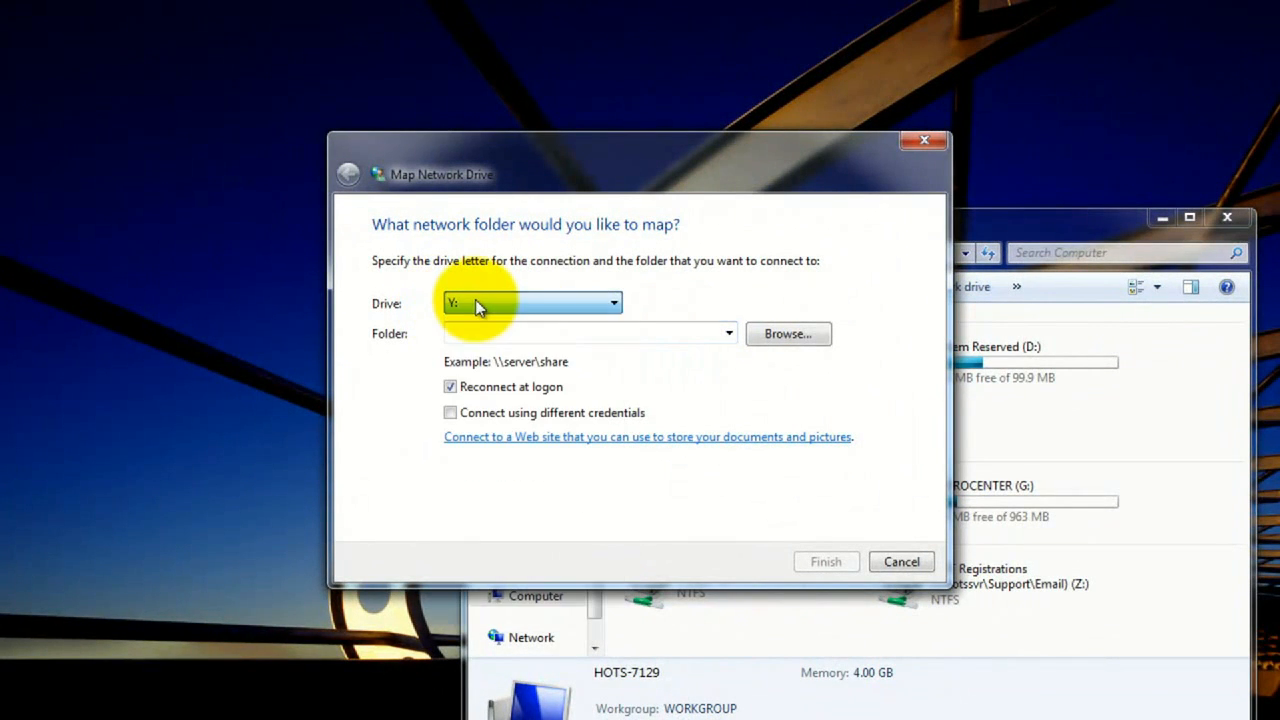
{"action": "left_click", "coordinate": [585, 333]}
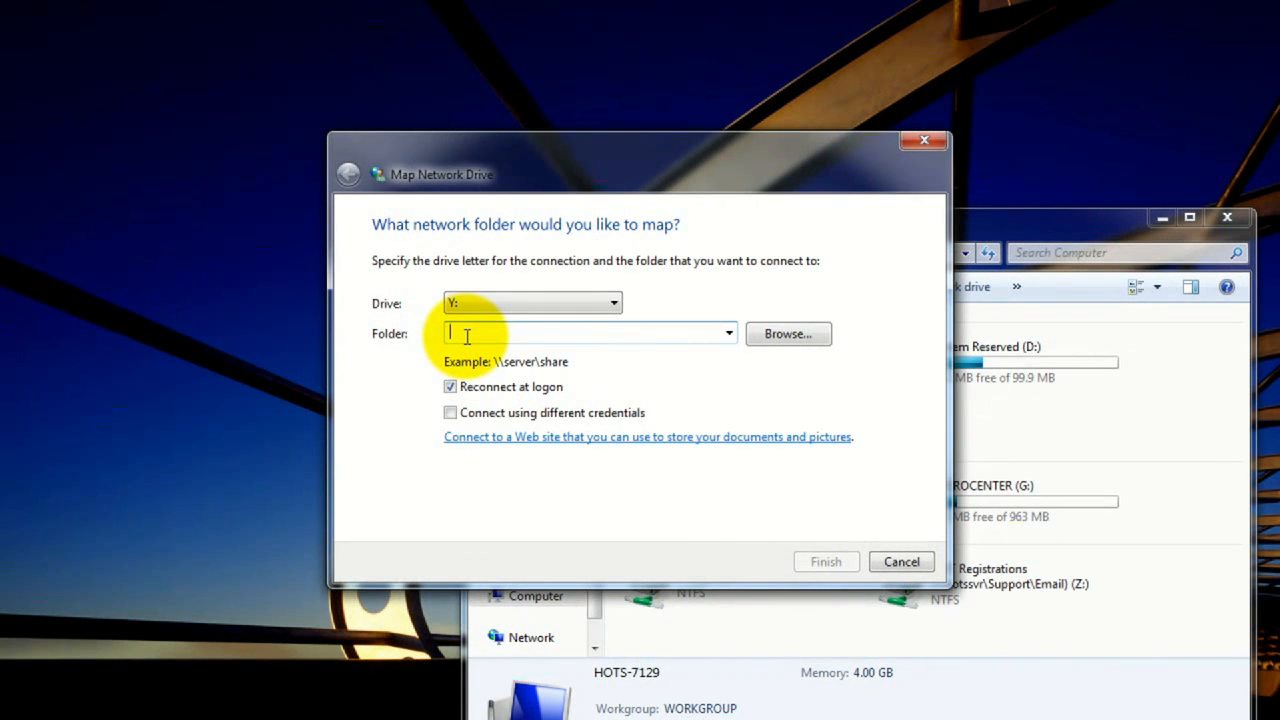
Enter \\exampleserver\folder\ as the folder path and finish the wizard
{"action": "type", "text": "\\\\exampler"}
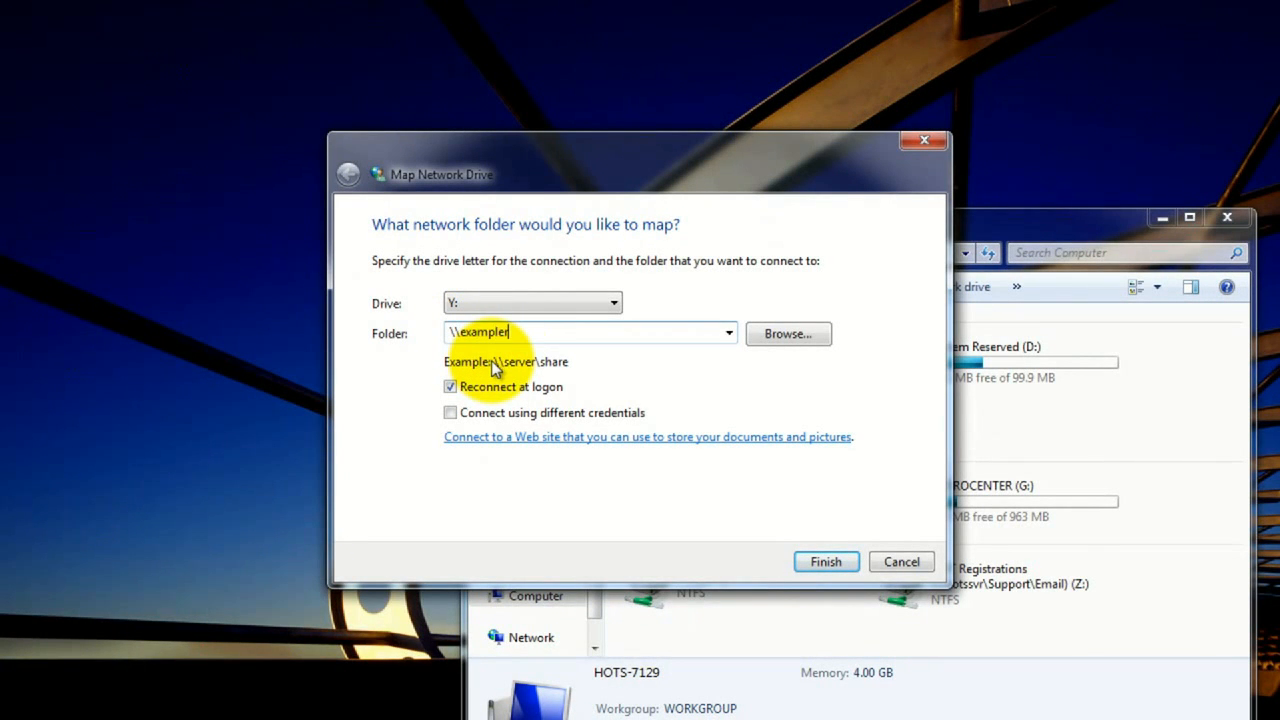
{"action": "type", "text": "server\\"}
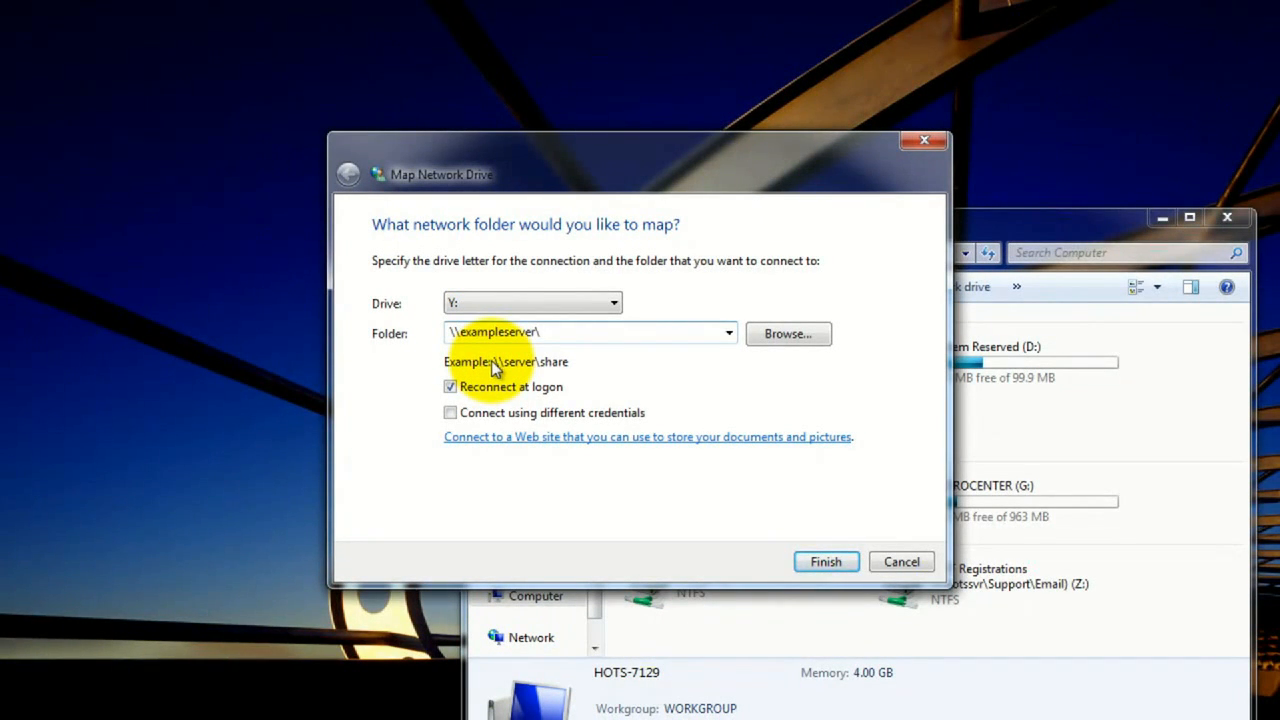
{"action": "type", "text": "folder\\"}
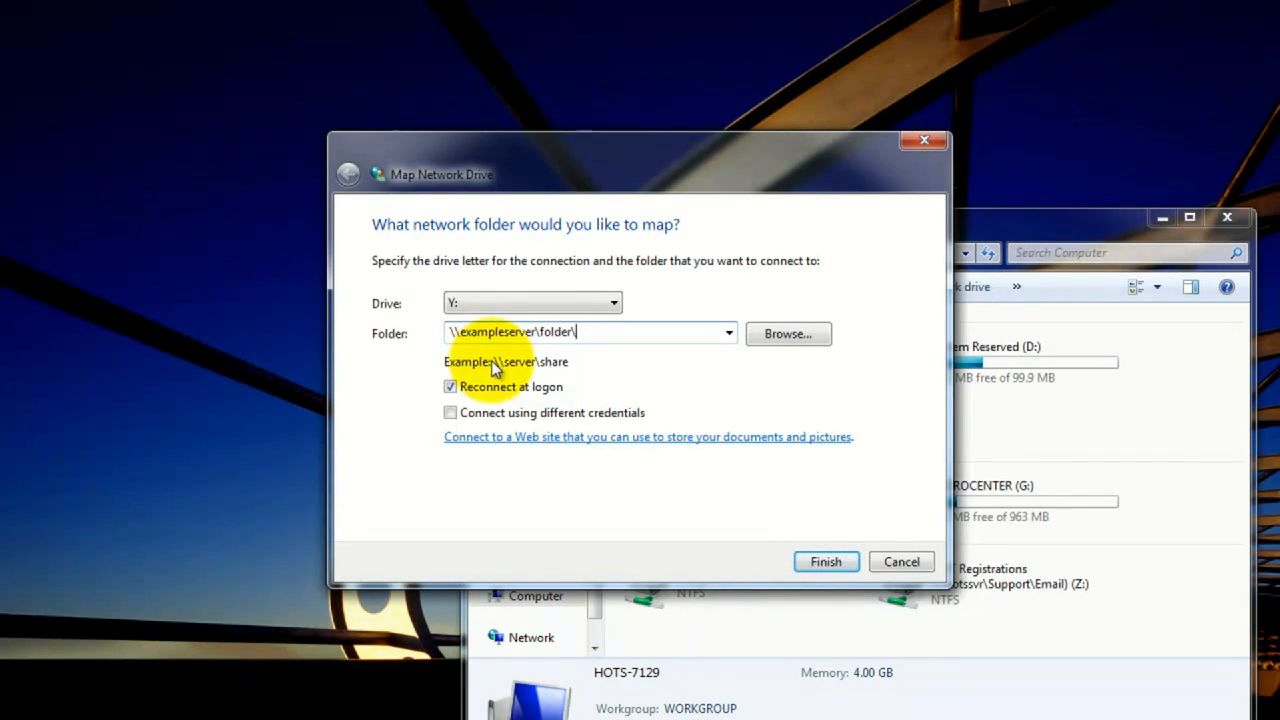
{"action": "mouse_move", "coordinate": [788, 334]}
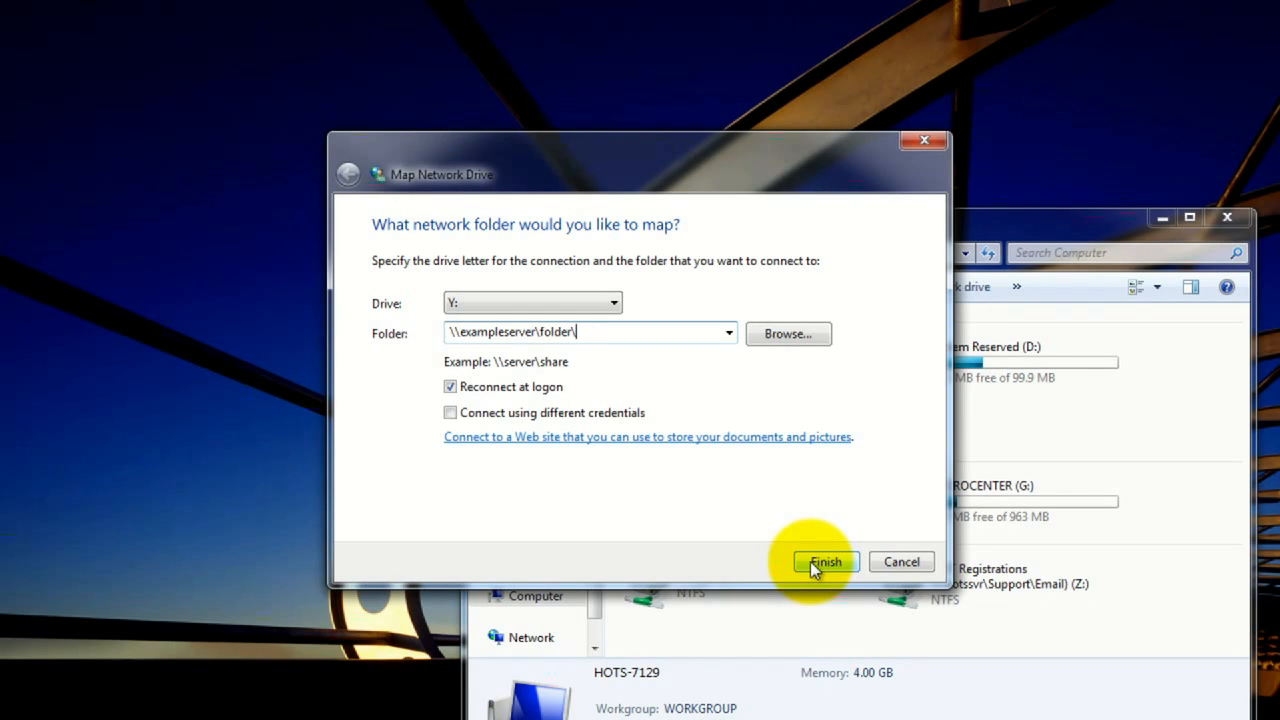
{"action": "left_click", "coordinate": [825, 561]}
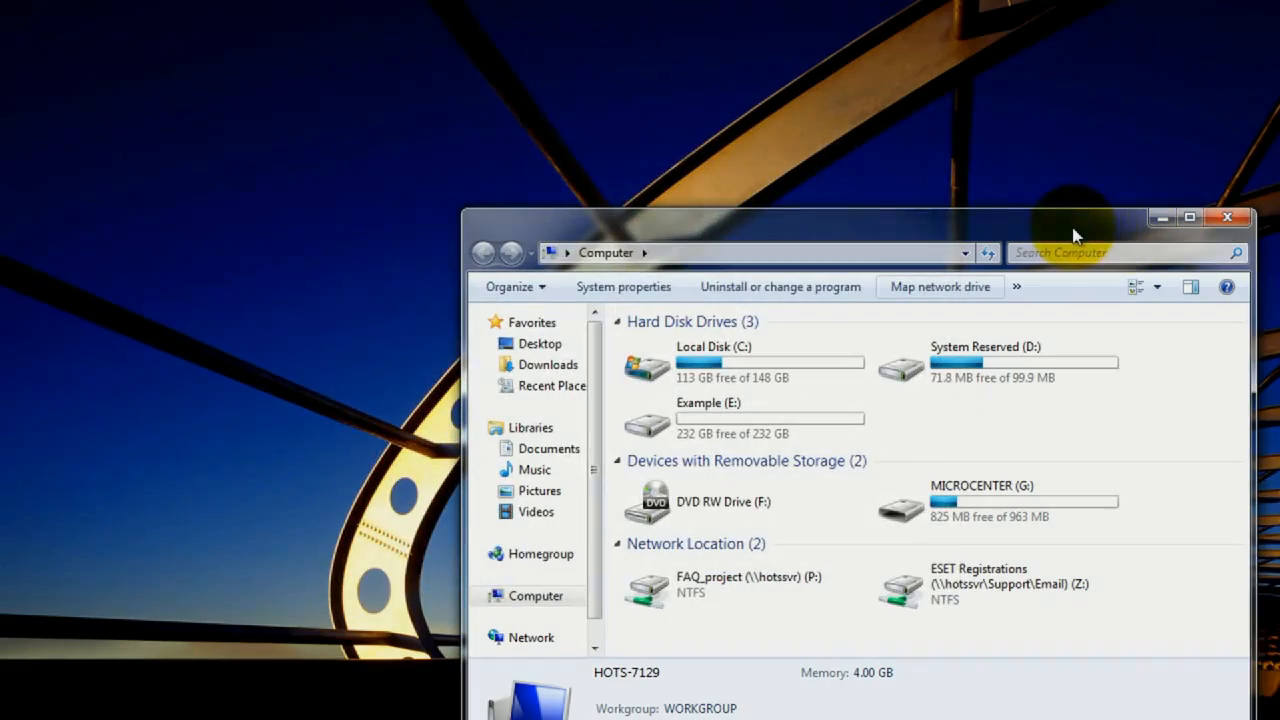